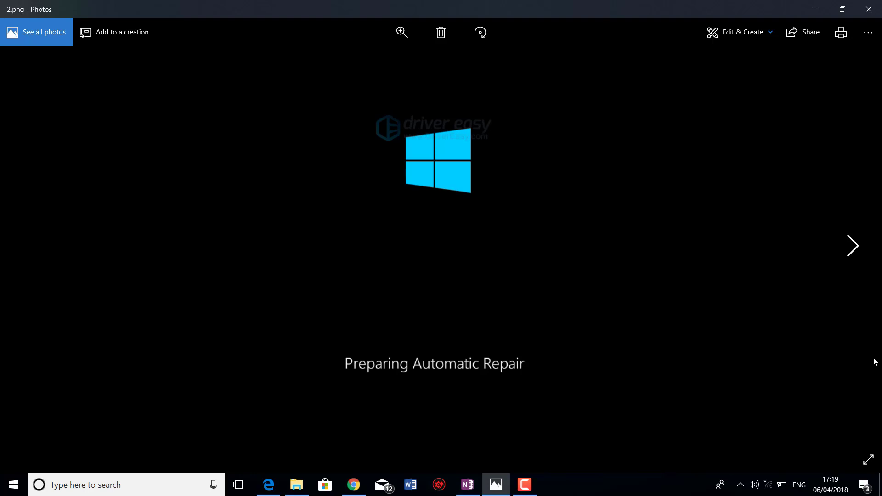
- Advance from 2.png to 3.png, the Automatic Repair screen with Advanced options outlined in red
click(853, 246)
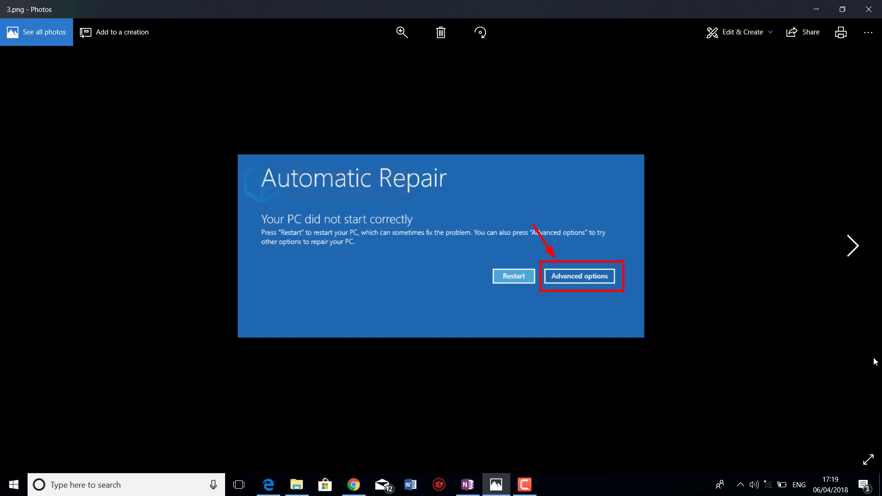